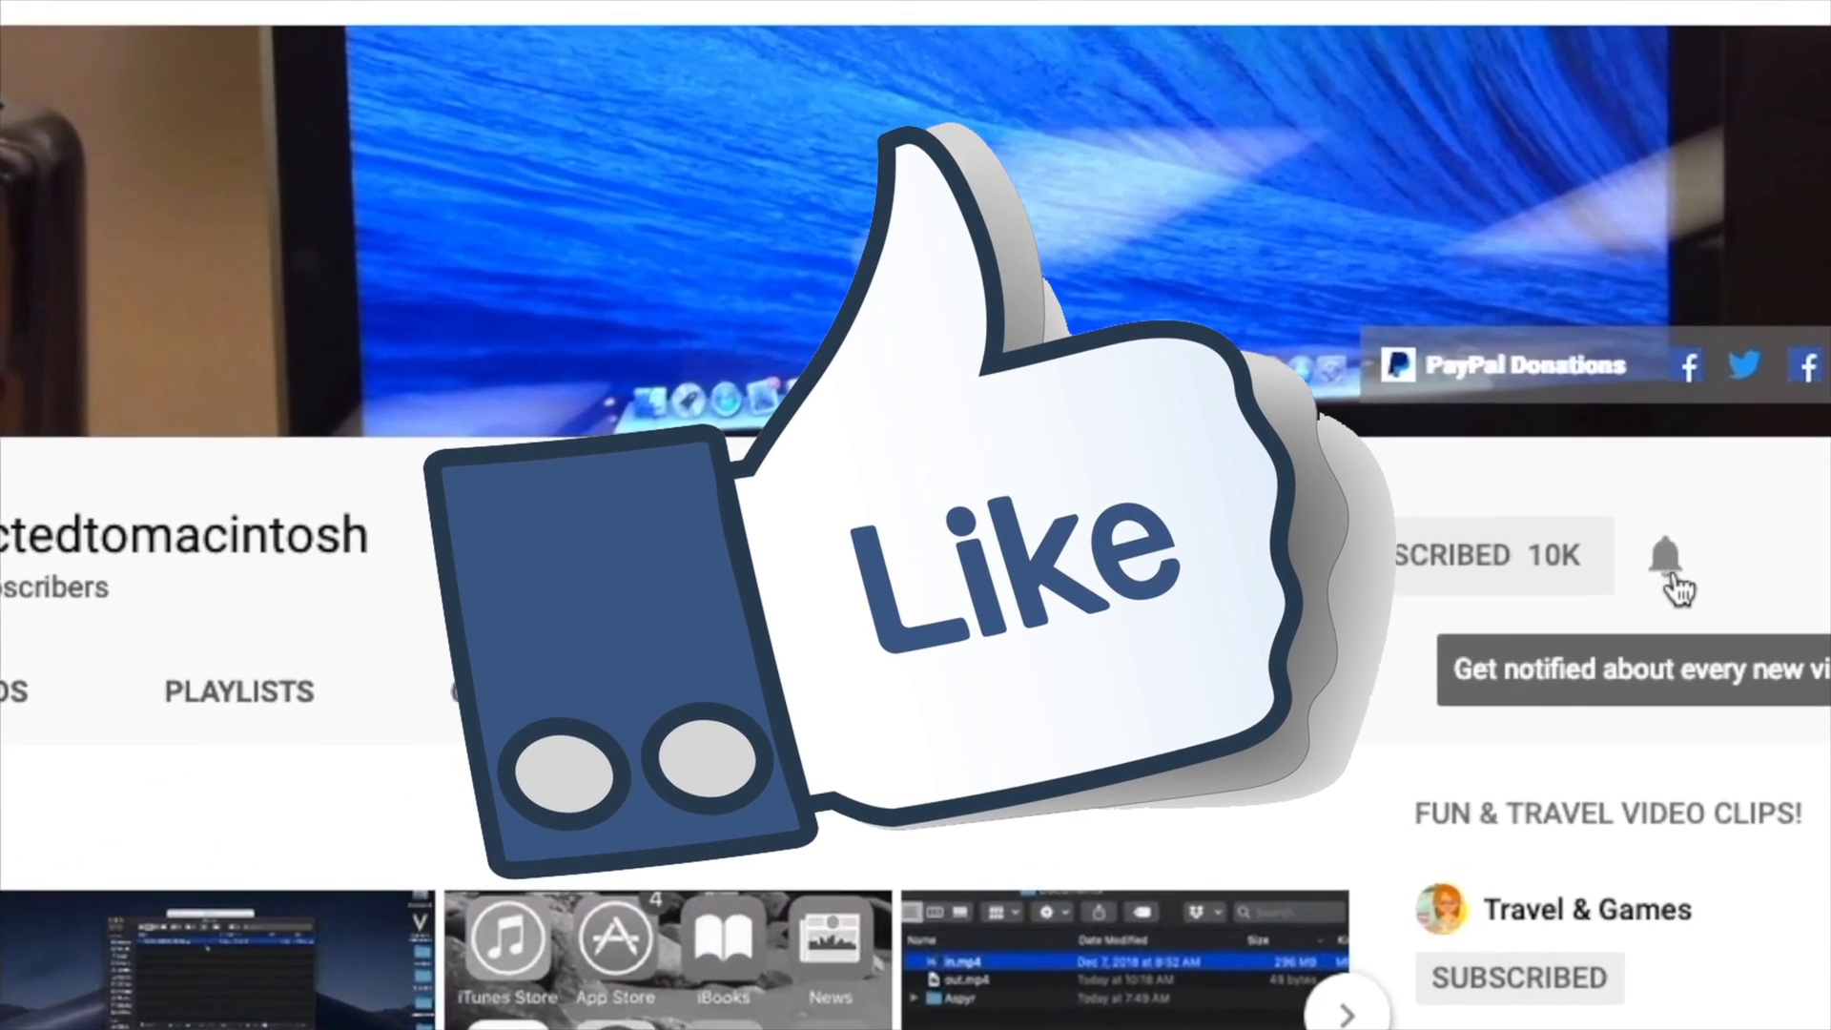
Step: Bring up System Settings' Network pane from the Dock, showing Ethernet connected and Firewall Inactive
scroll("down", 3)
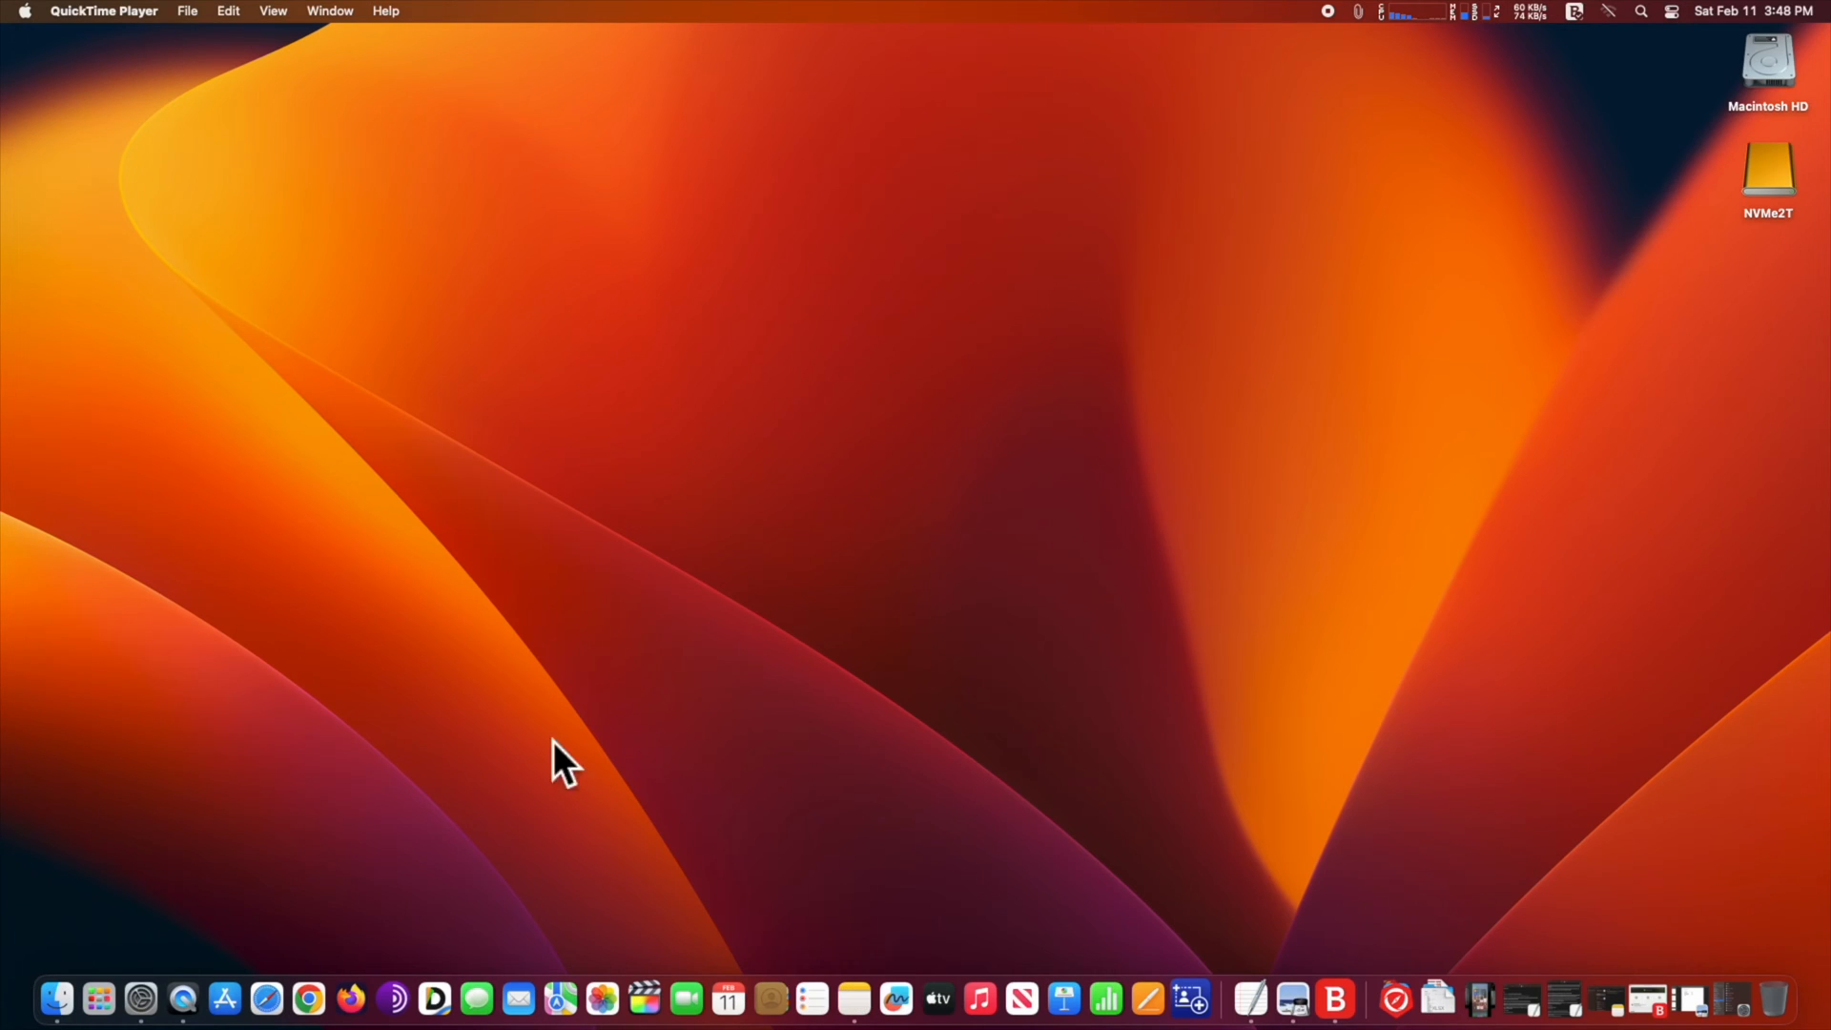
mouse_move(170, 969)
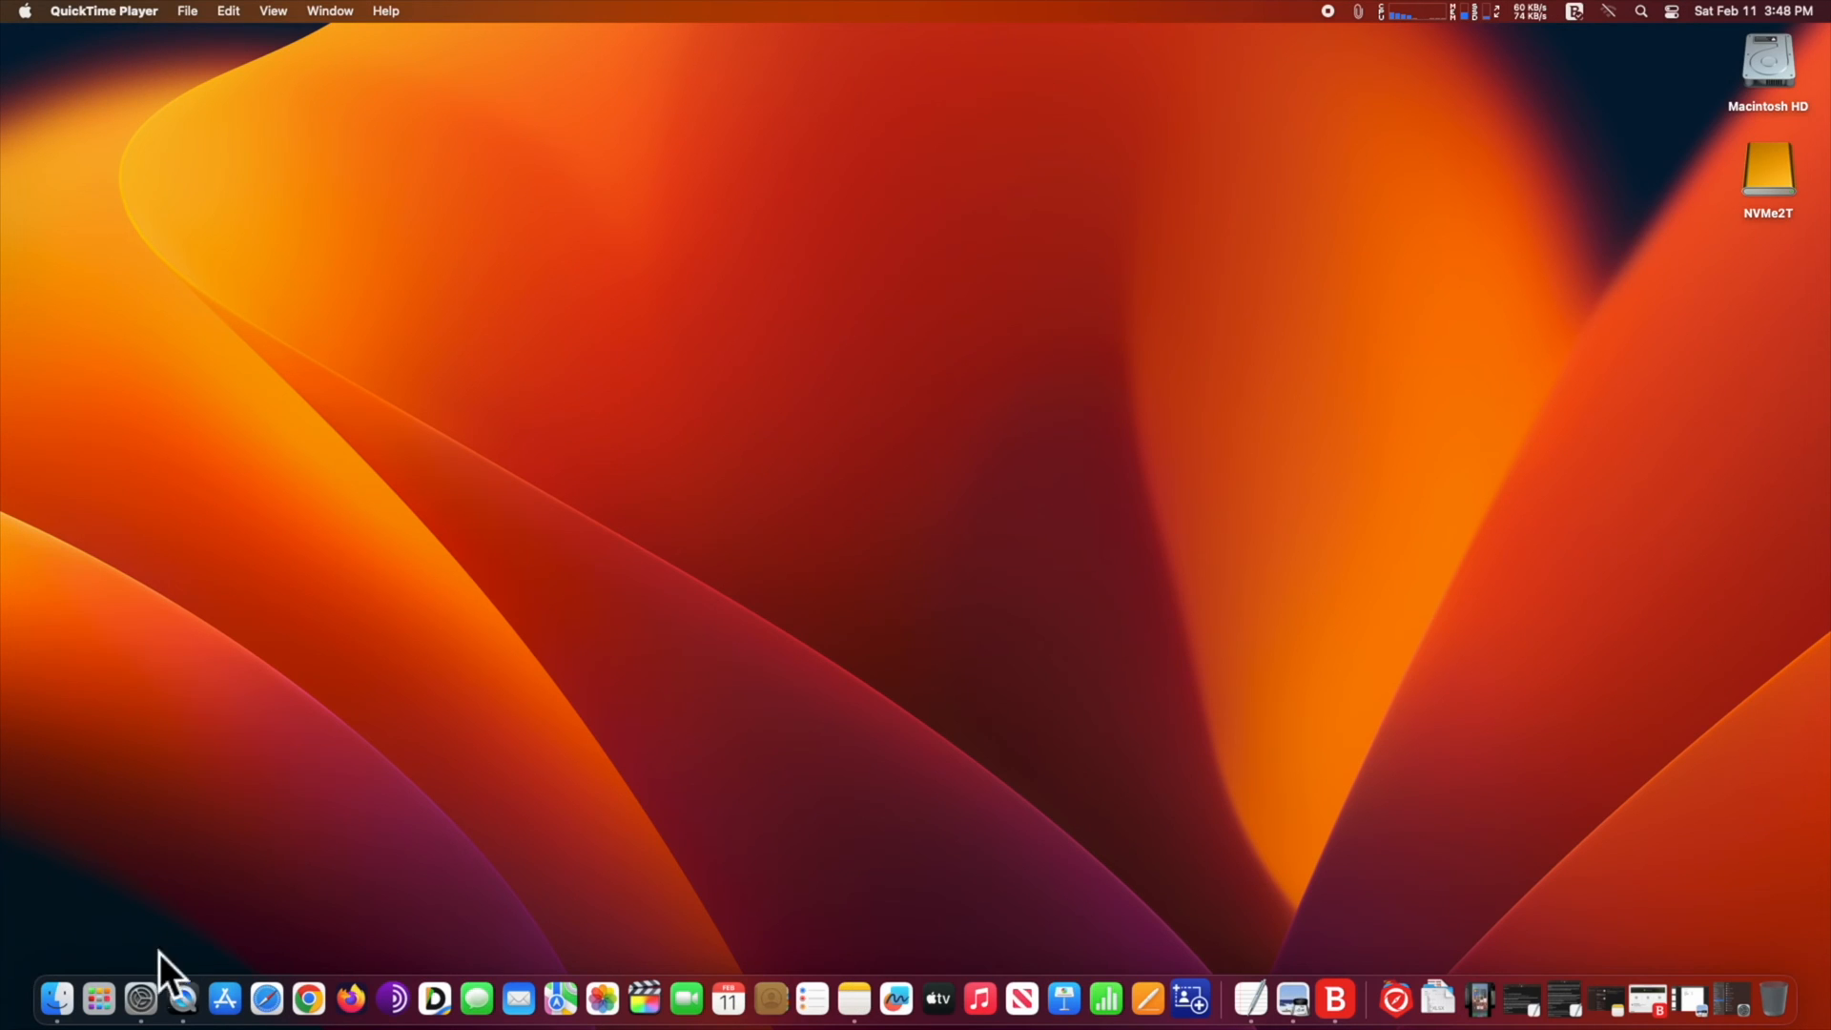
mouse_move(140, 999)
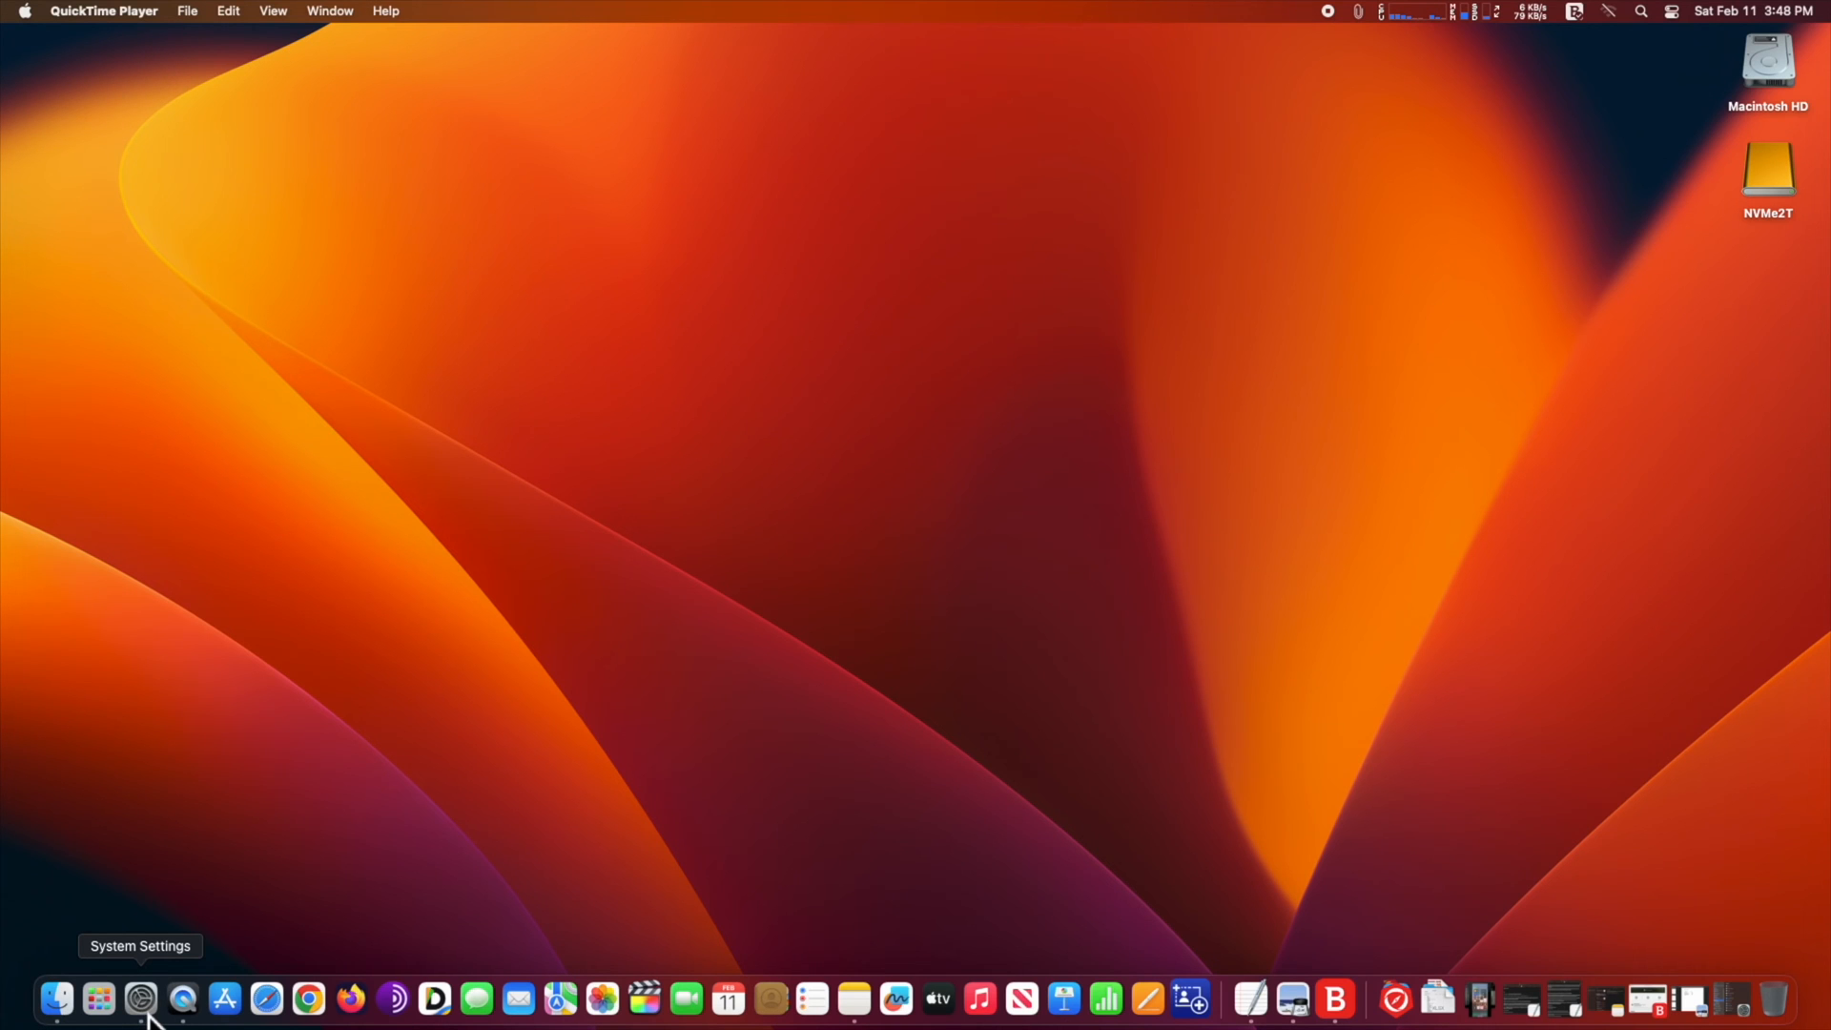
left_click(140, 997)
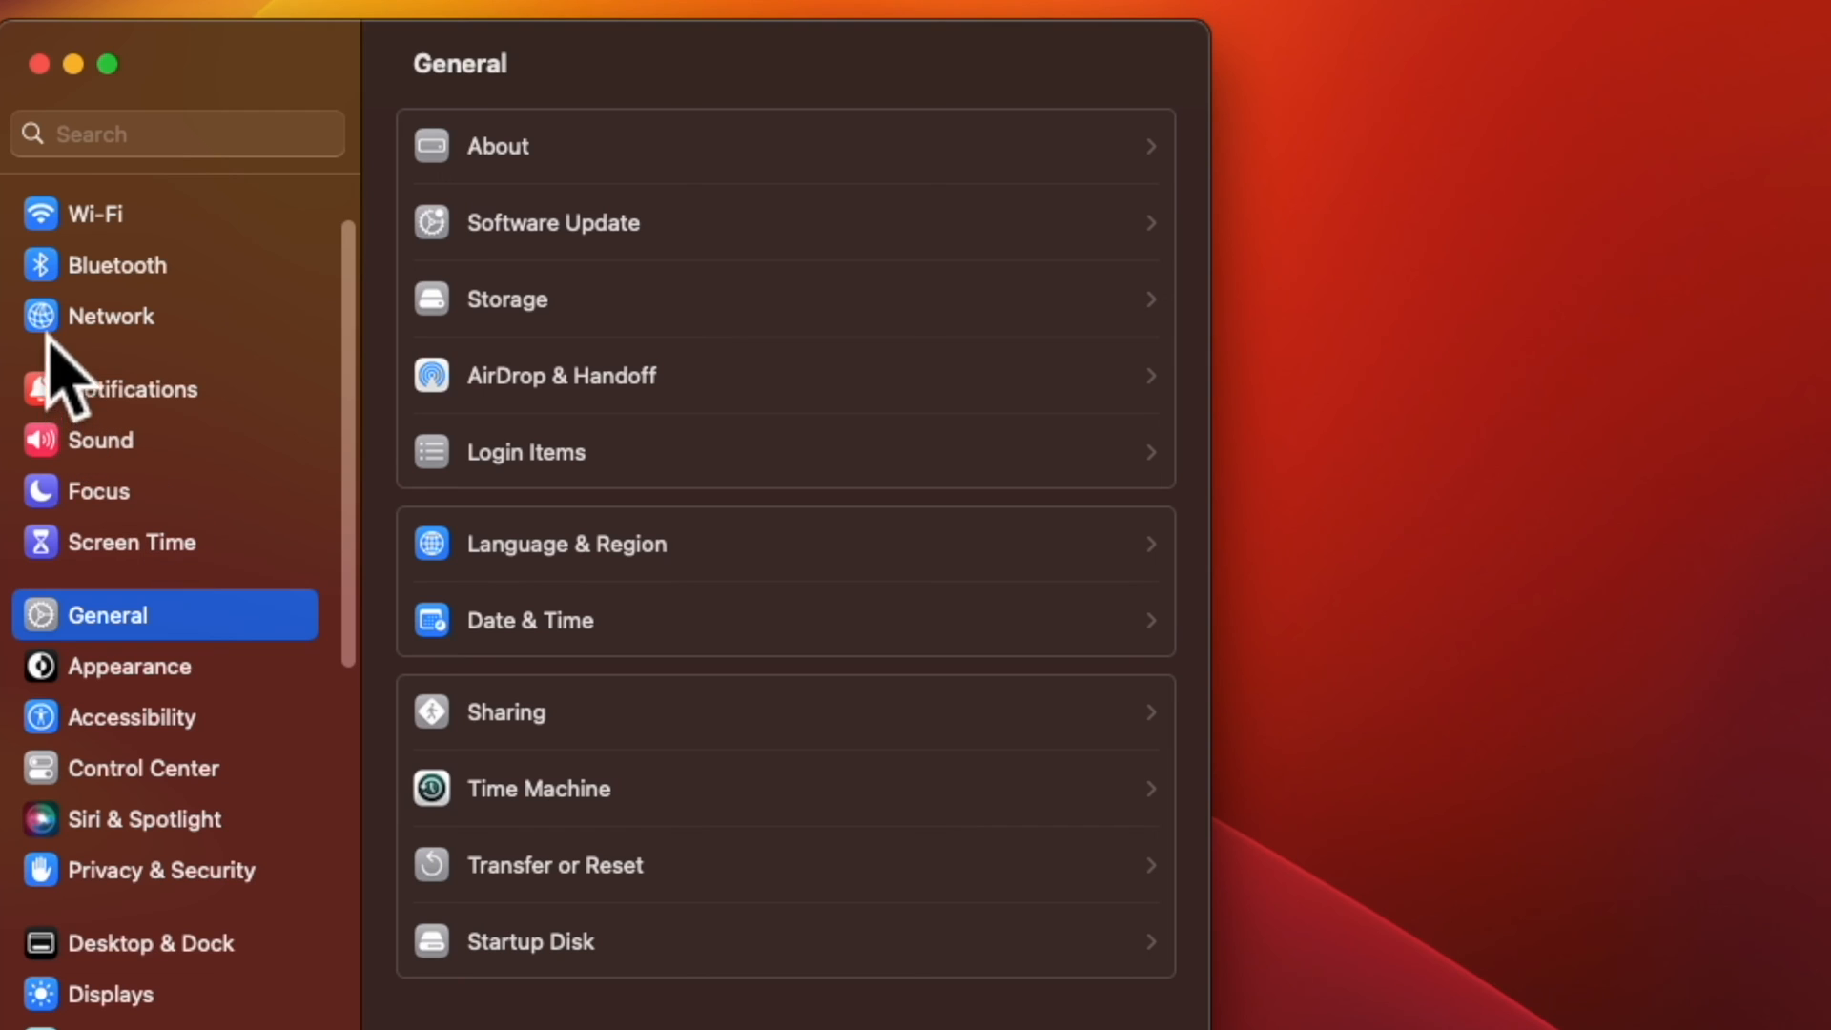
mouse_move(132, 397)
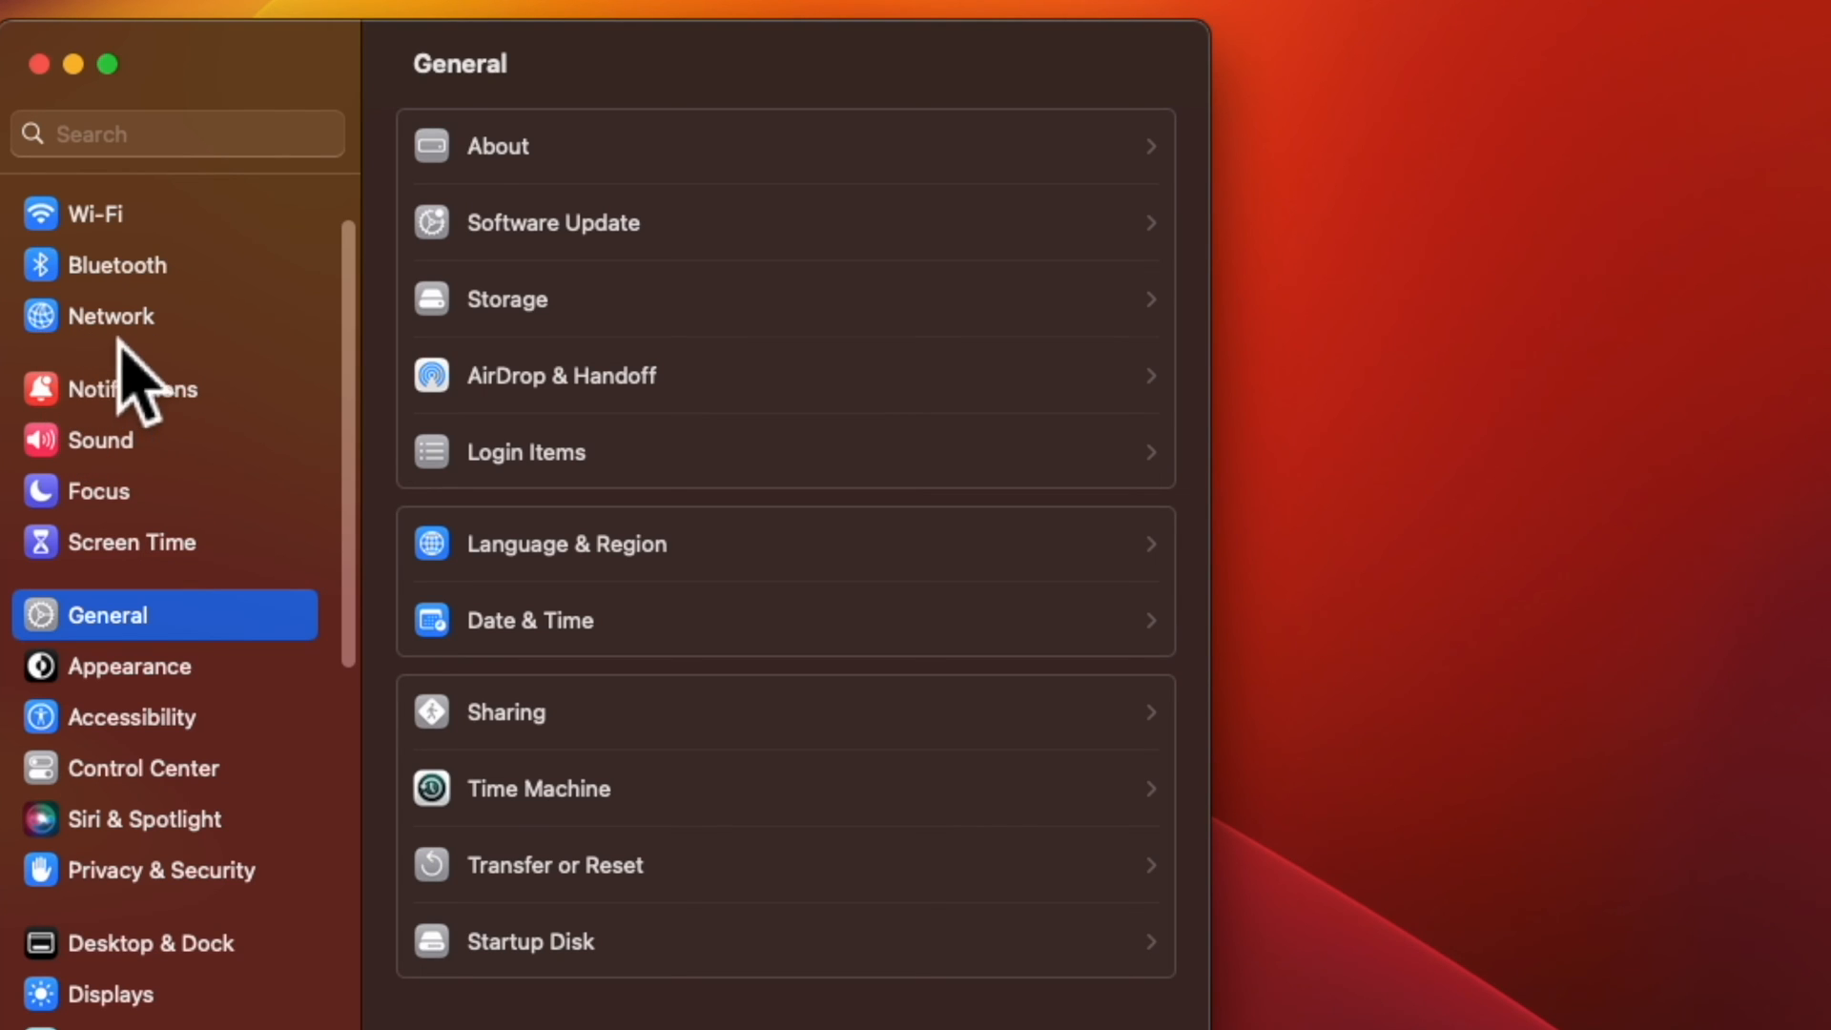
left_click(111, 315)
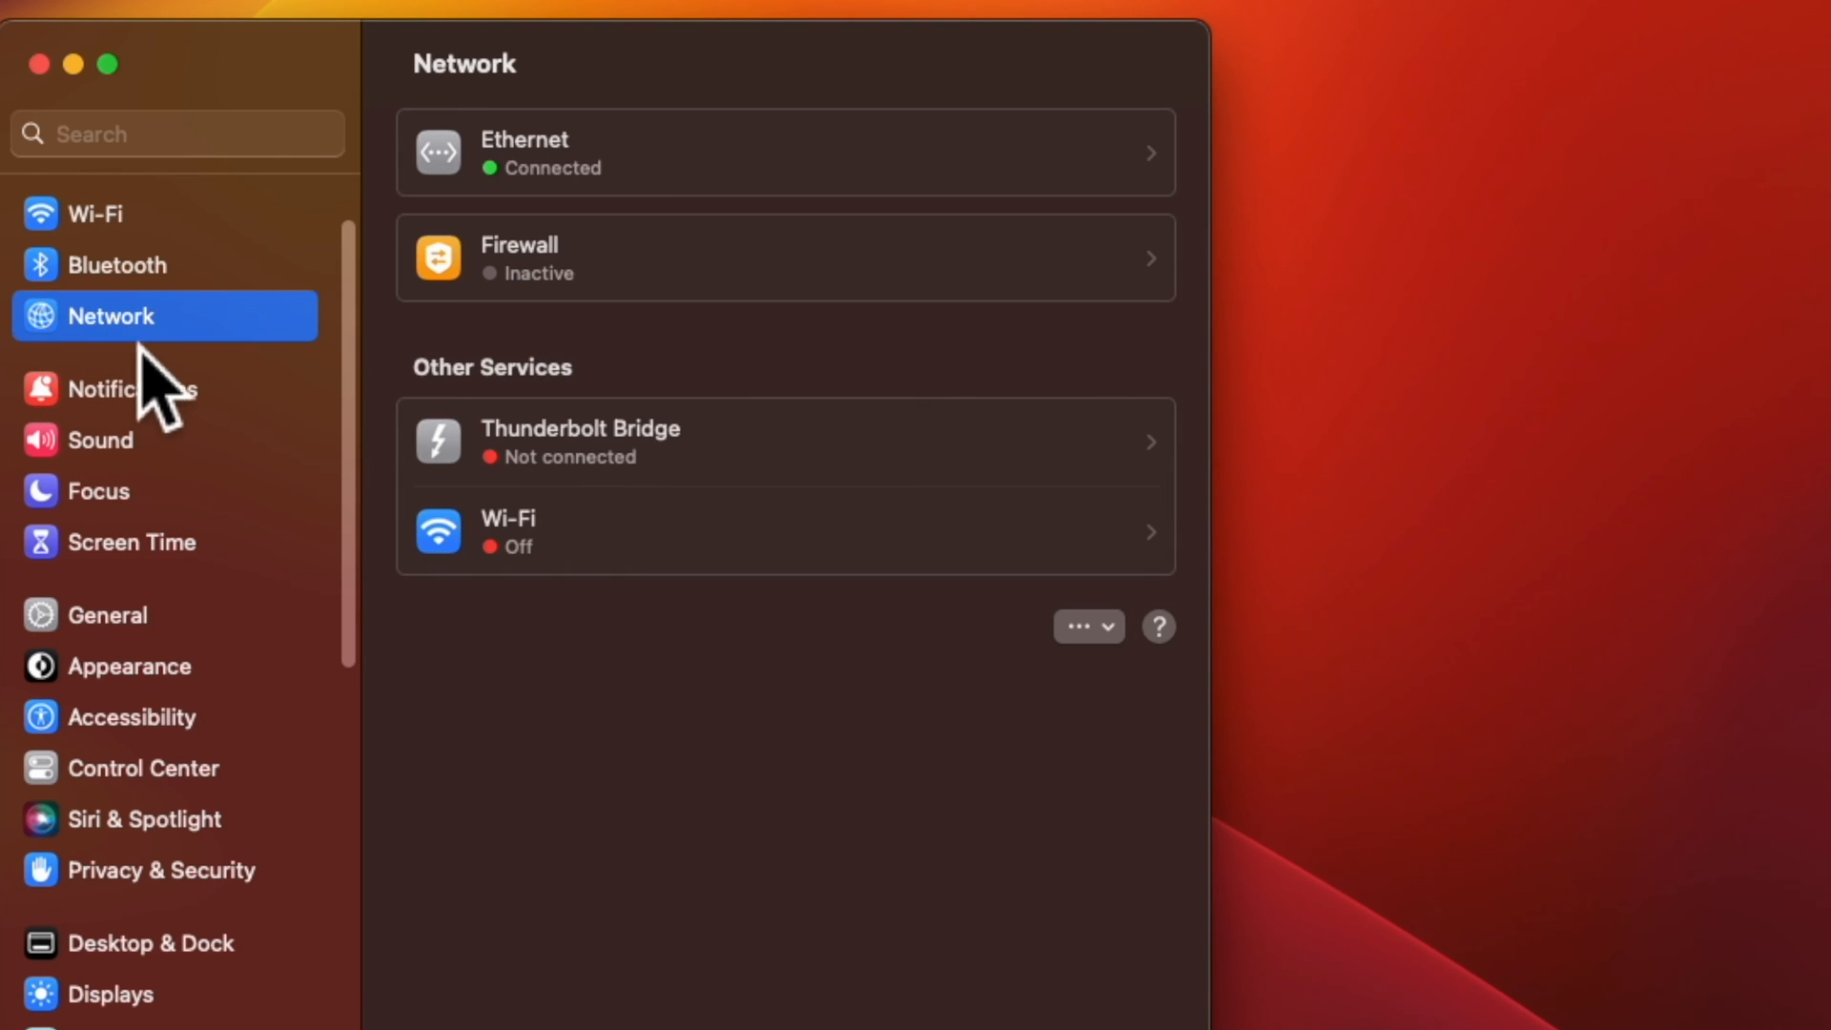
mouse_move(567, 332)
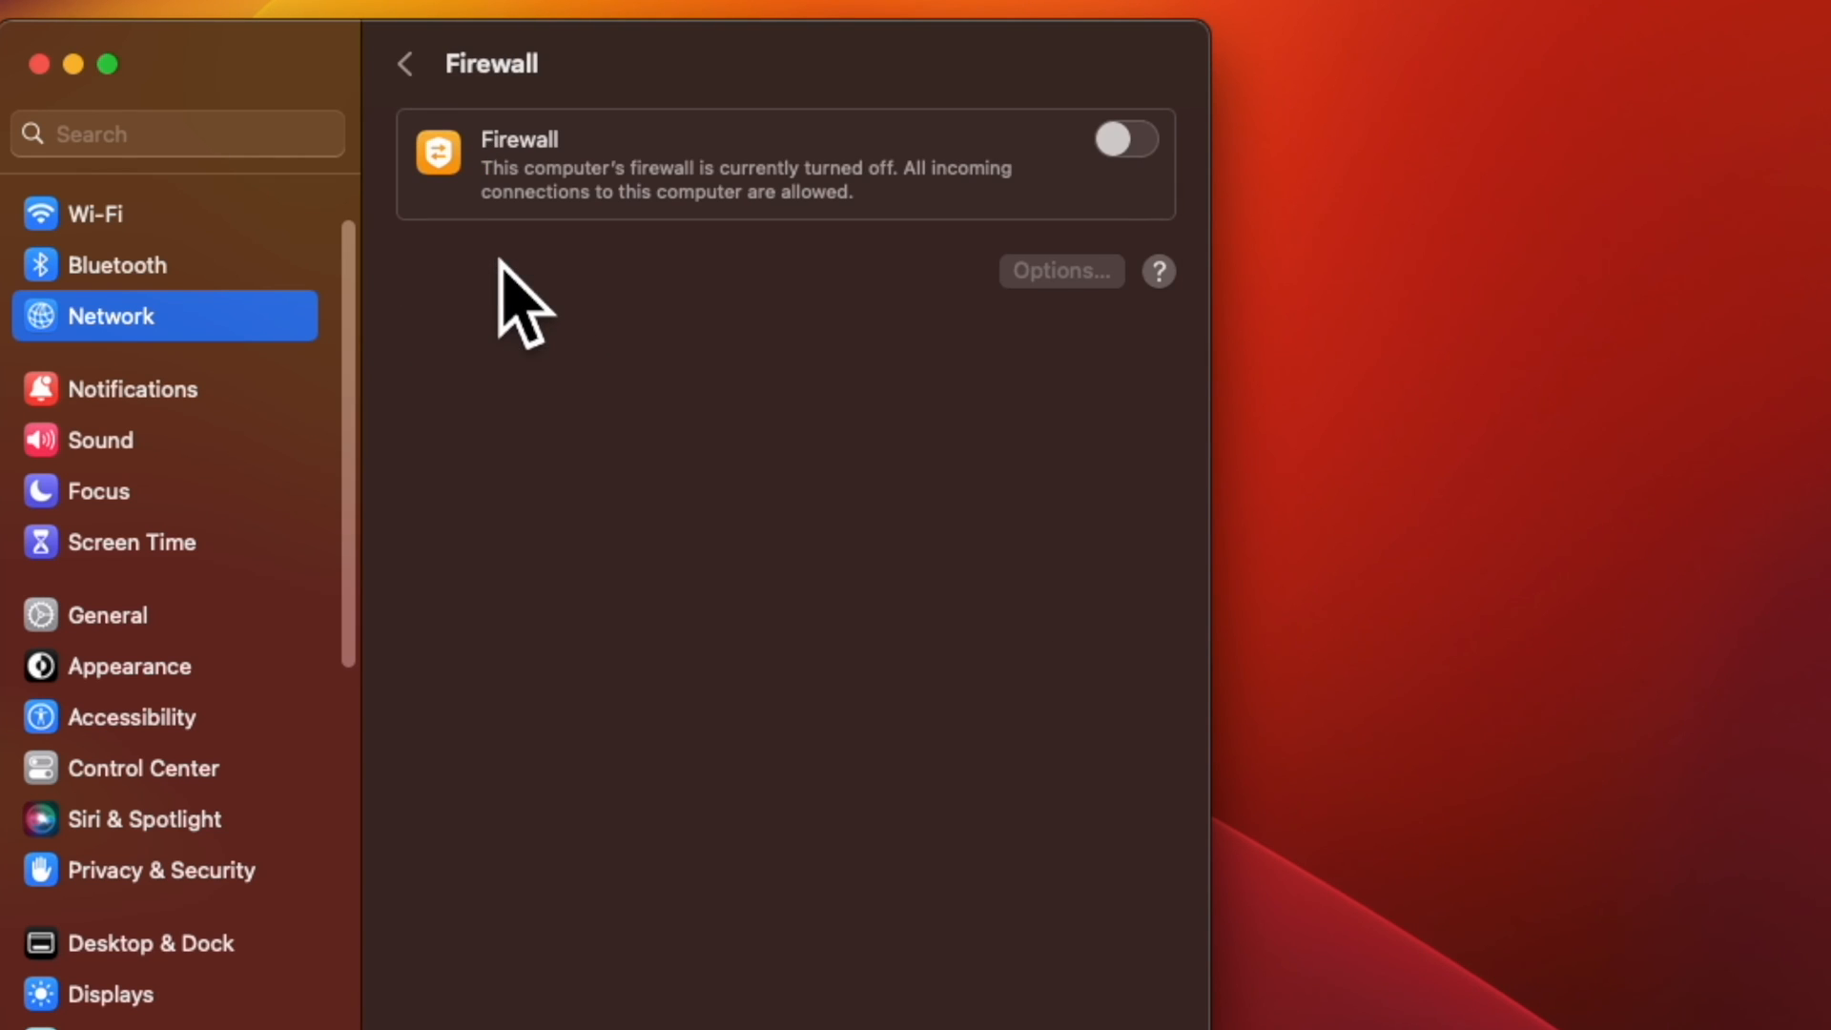
mouse_move(1167, 198)
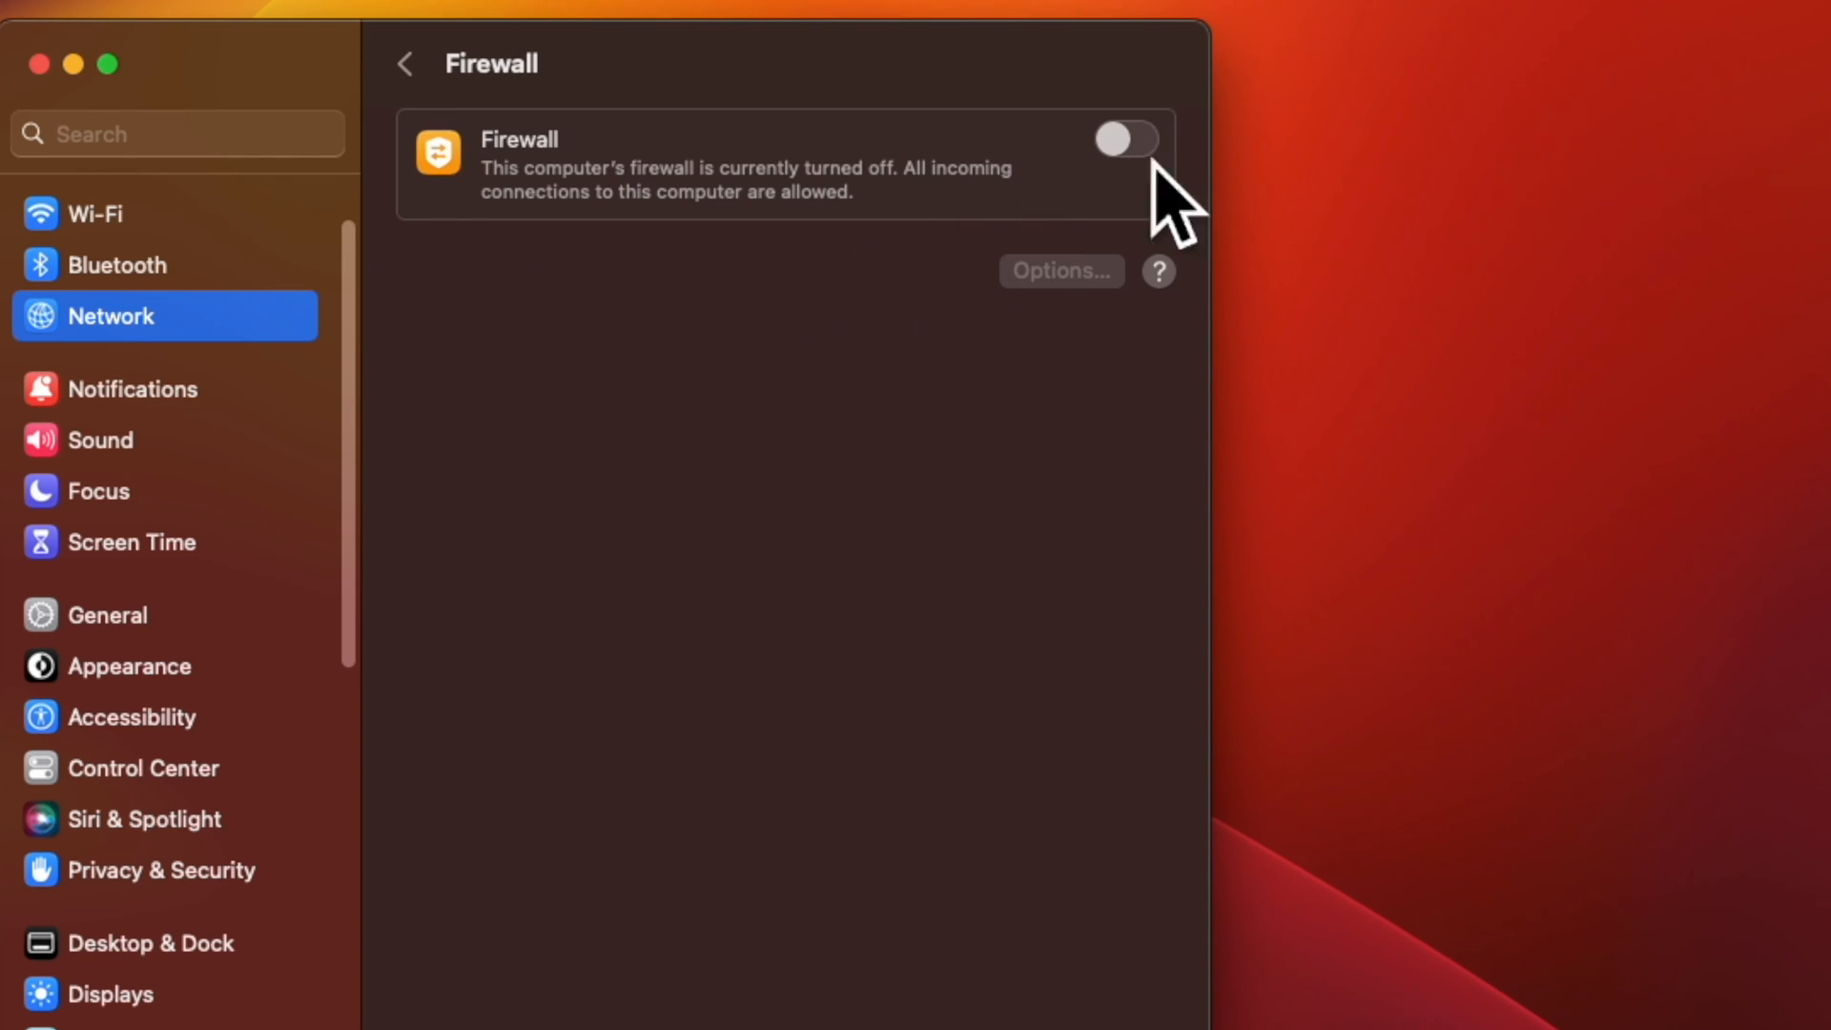
Step: Switch the Firewall on and return so the Network overview lists it as Active
left_click(1125, 139)
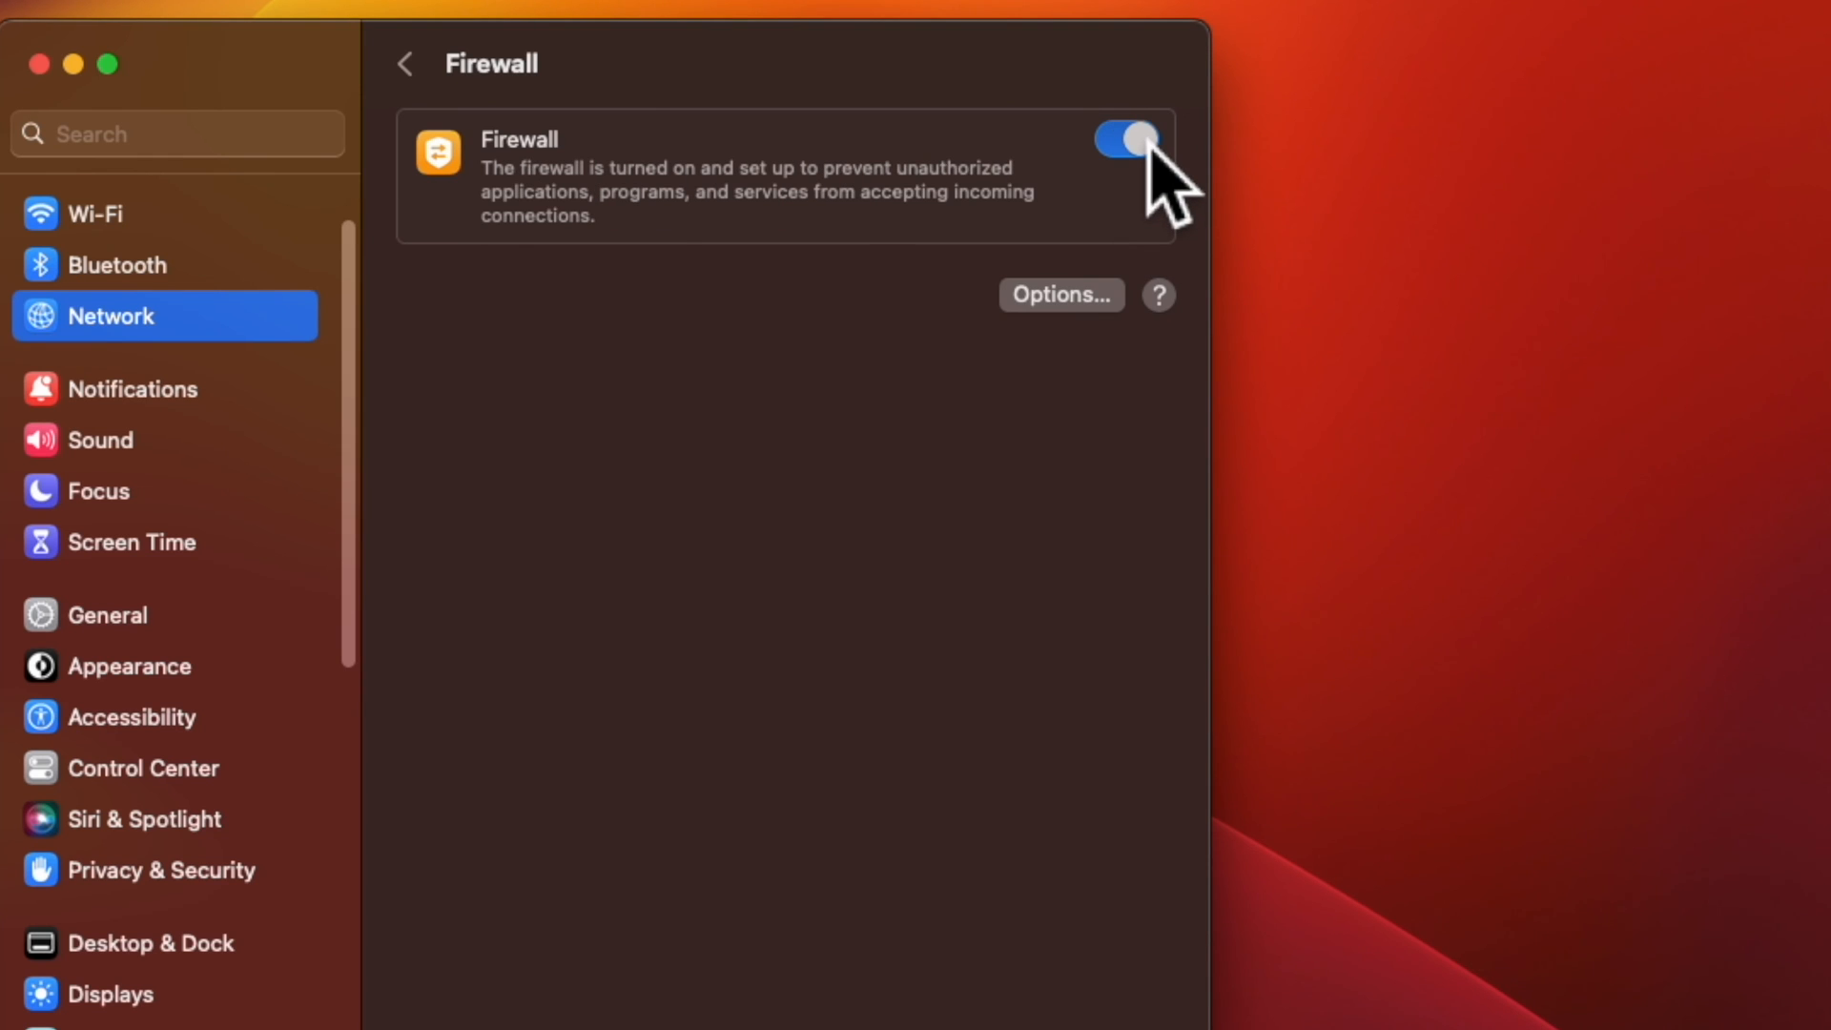
left_click(402, 63)
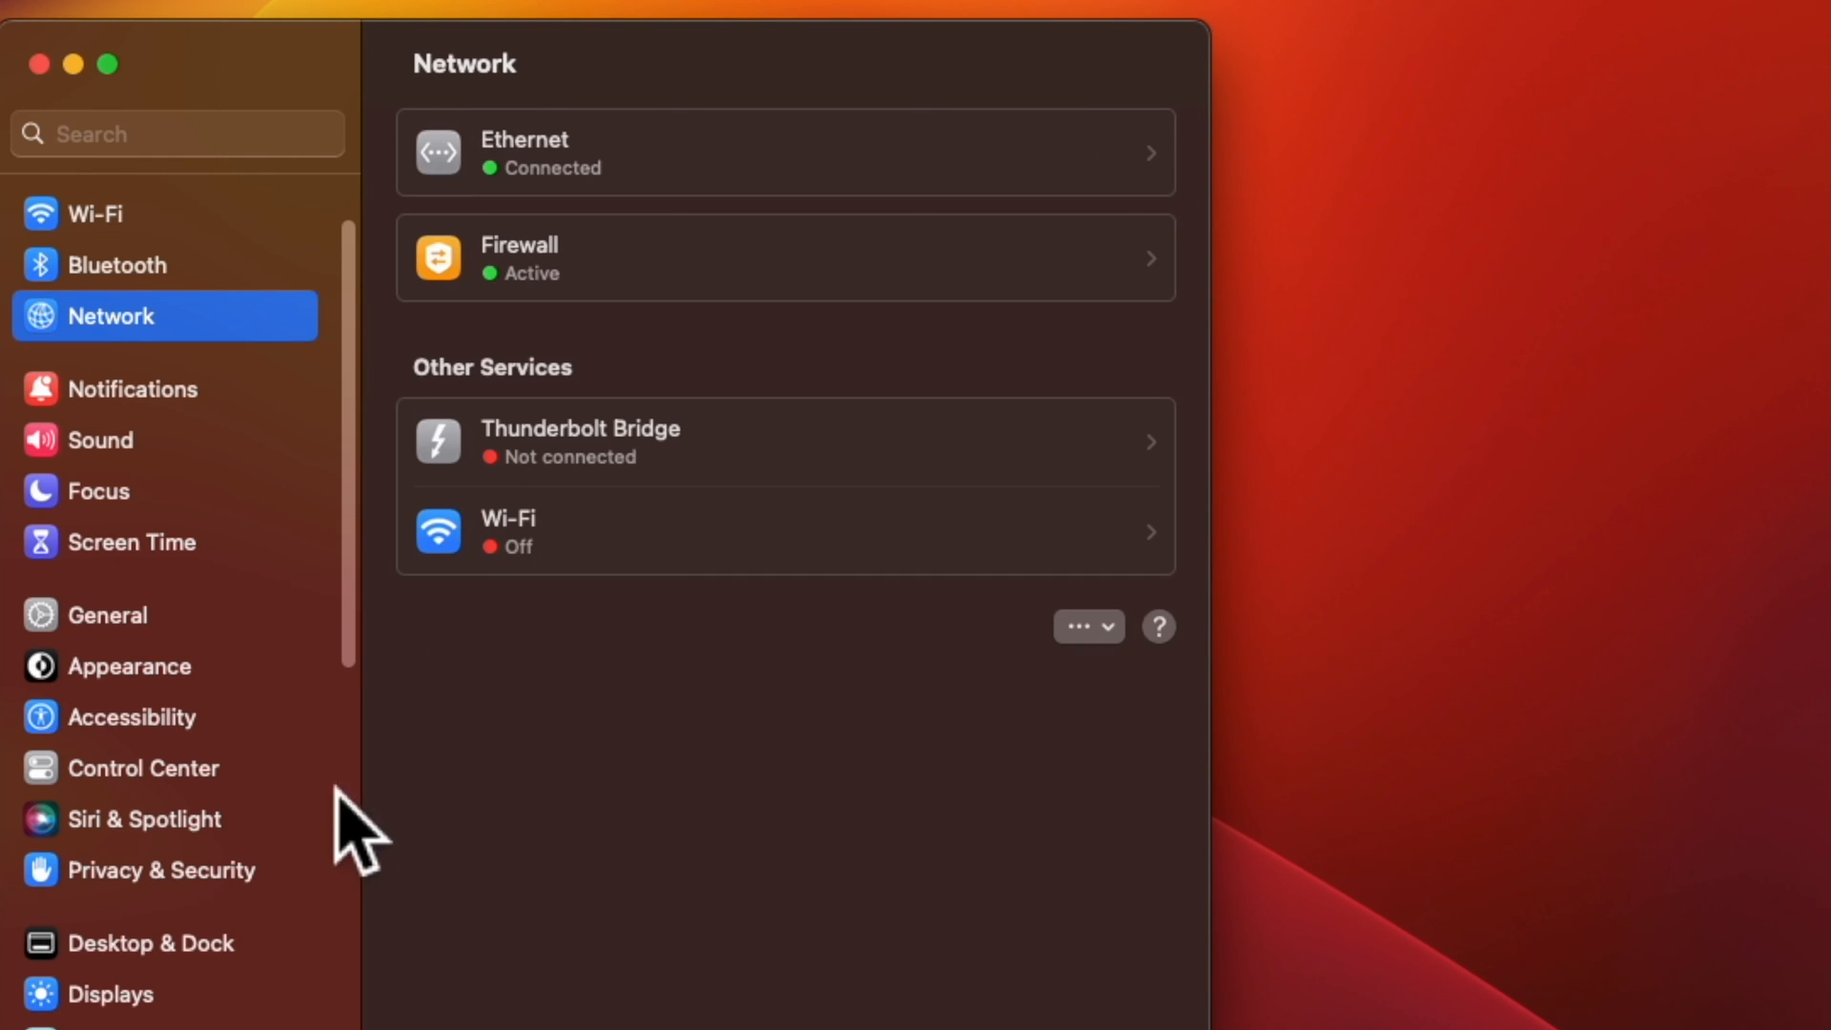